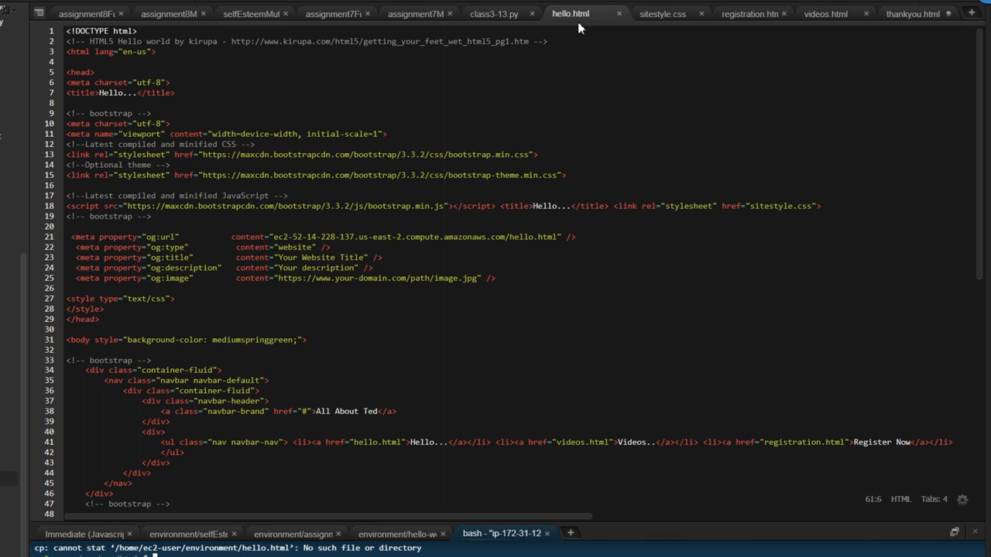
{"action": "mouse_move", "coordinate": [588, 28]}
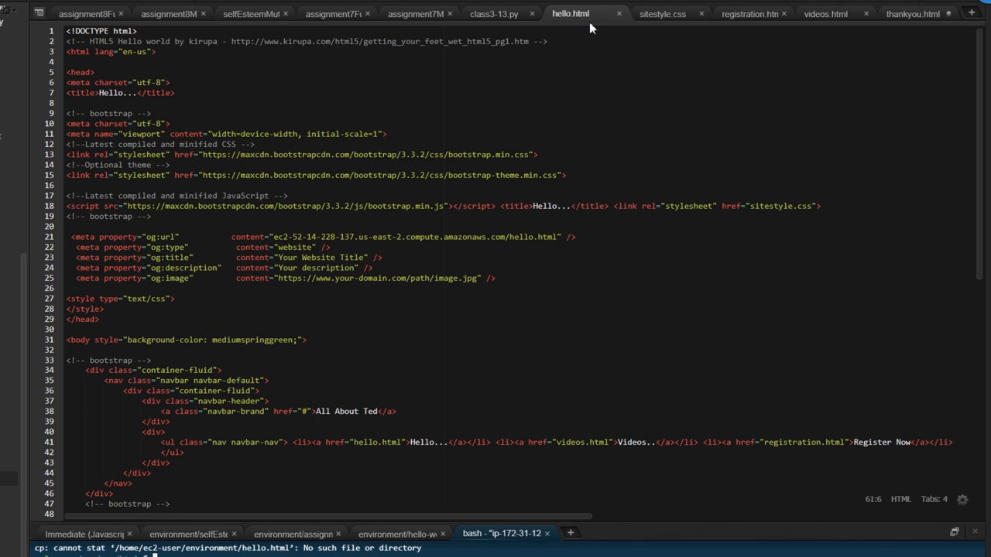
{"action": "mouse_move", "coordinate": [663, 14]}
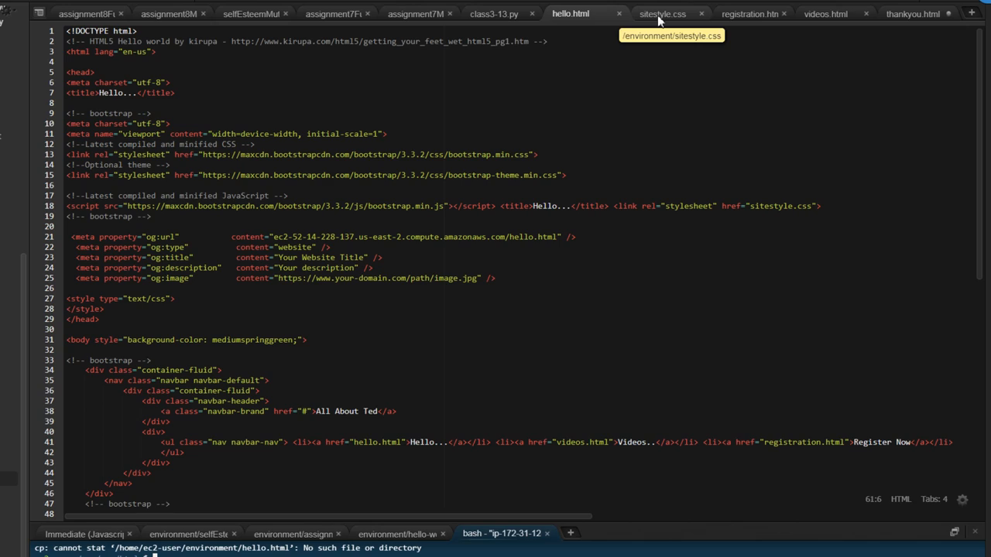
{"action": "mouse_move", "coordinate": [749, 14]}
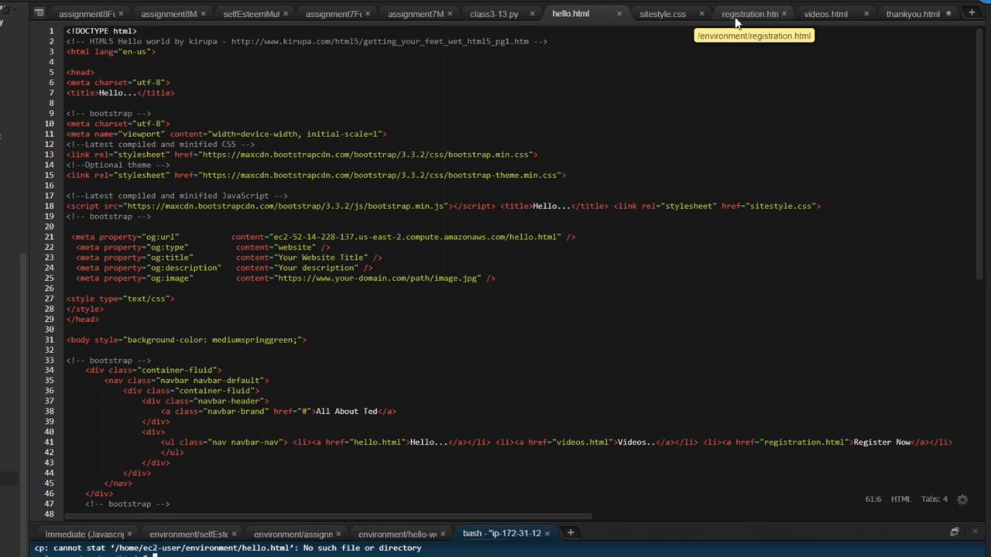
{"action": "mouse_move", "coordinate": [570, 14]}
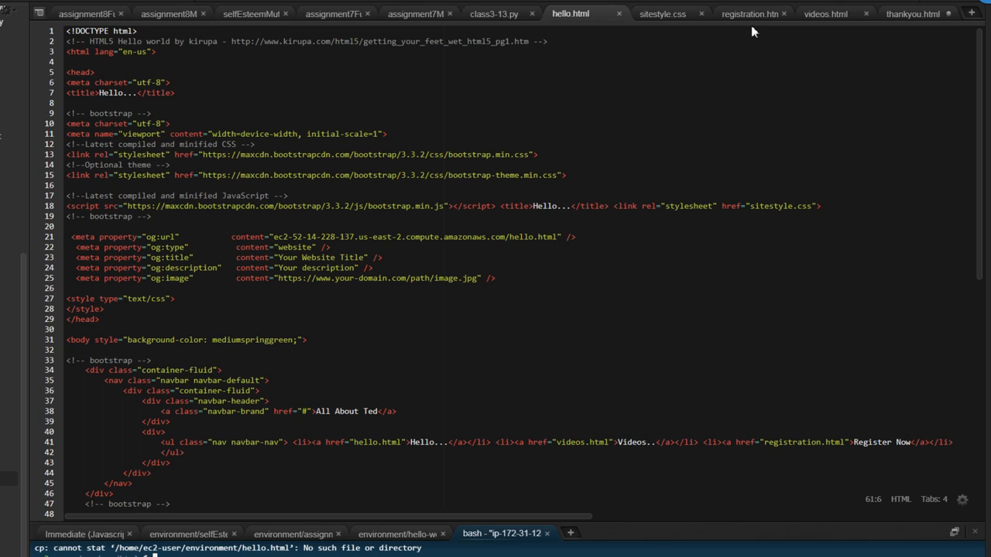
{"action": "mouse_move", "coordinate": [825, 14]}
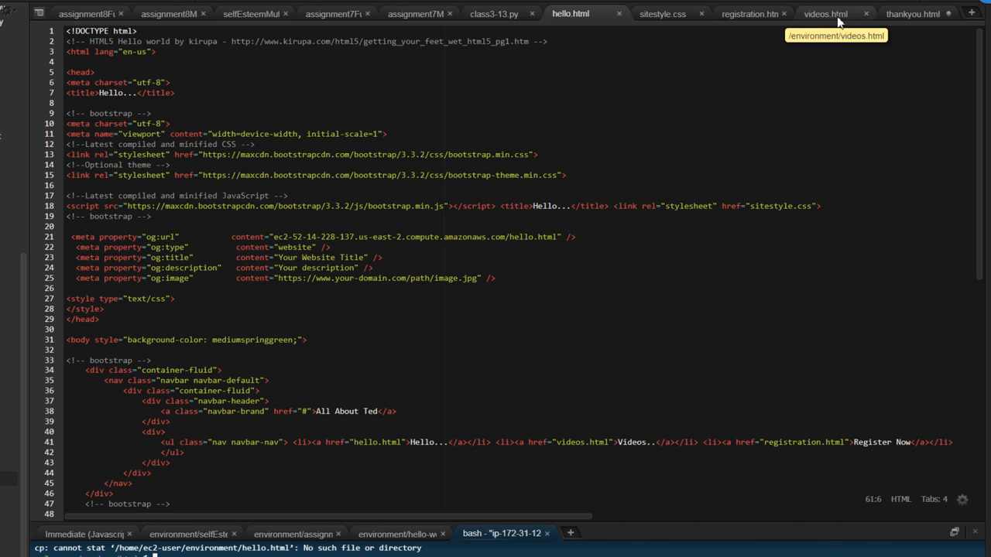
{"action": "mouse_move", "coordinate": [833, 28]}
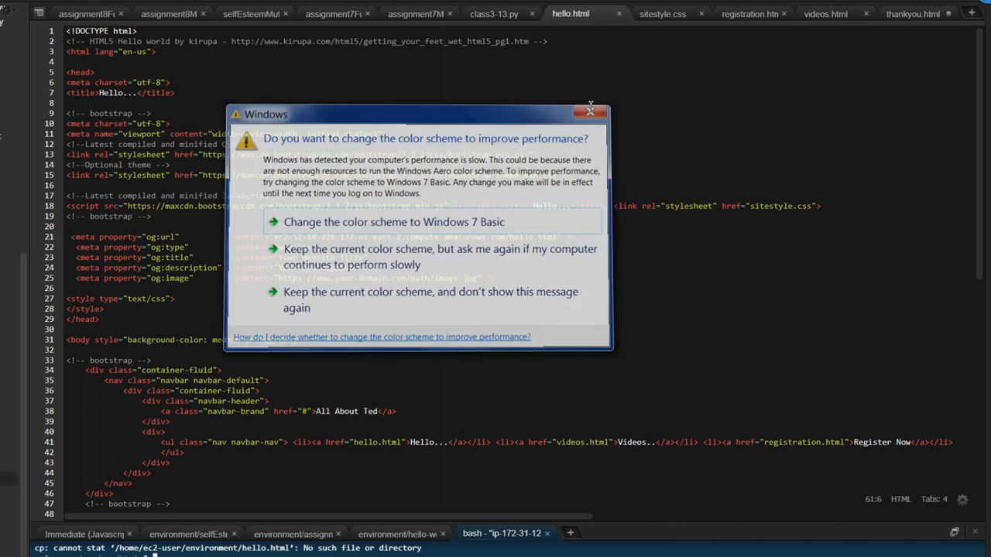
Dismiss the Windows colour scheme prompt and scroll through the current source file
{"action": "left_click", "coordinate": [592, 111]}
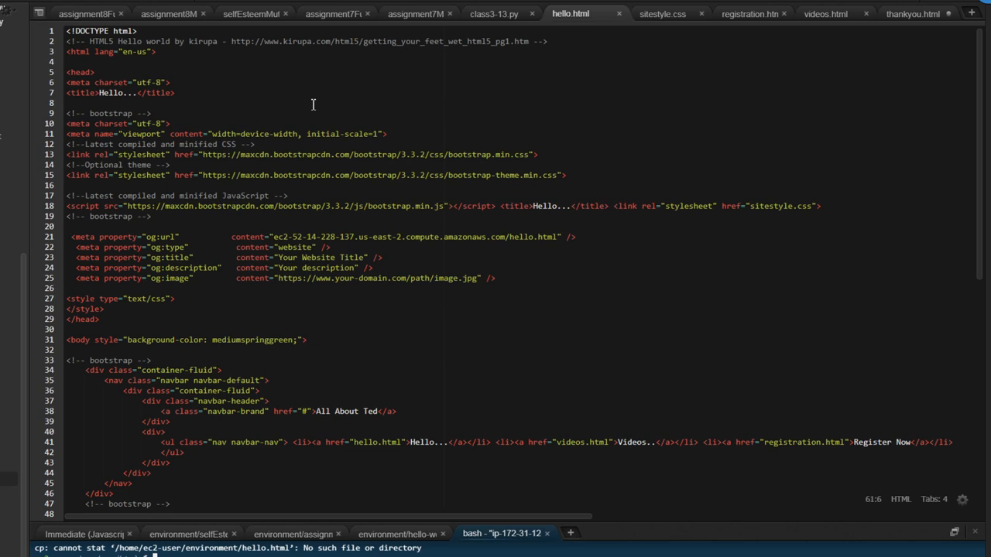
{"action": "scroll", "scroll_direction": "down", "scroll_amount": 3}
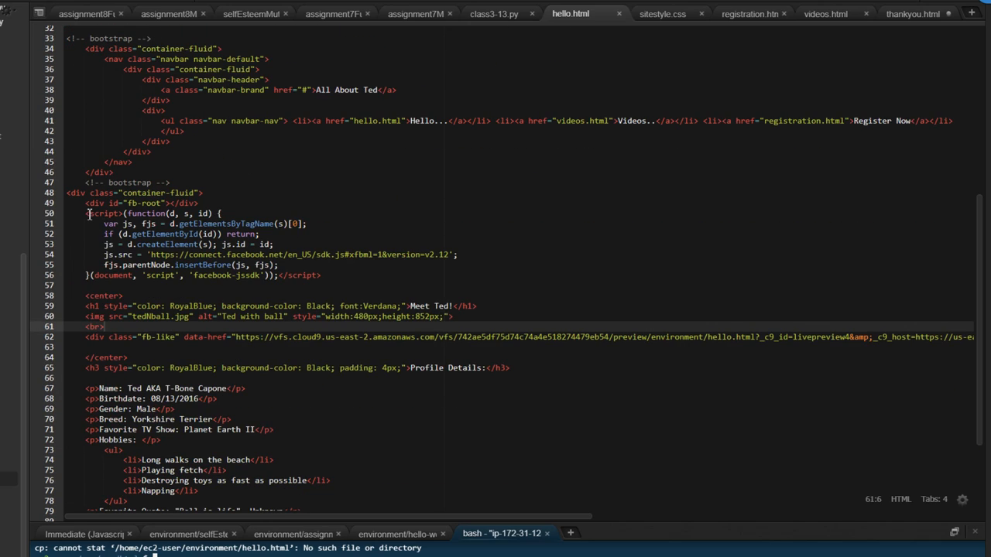
{"action": "mouse_move", "coordinate": [269, 198]}
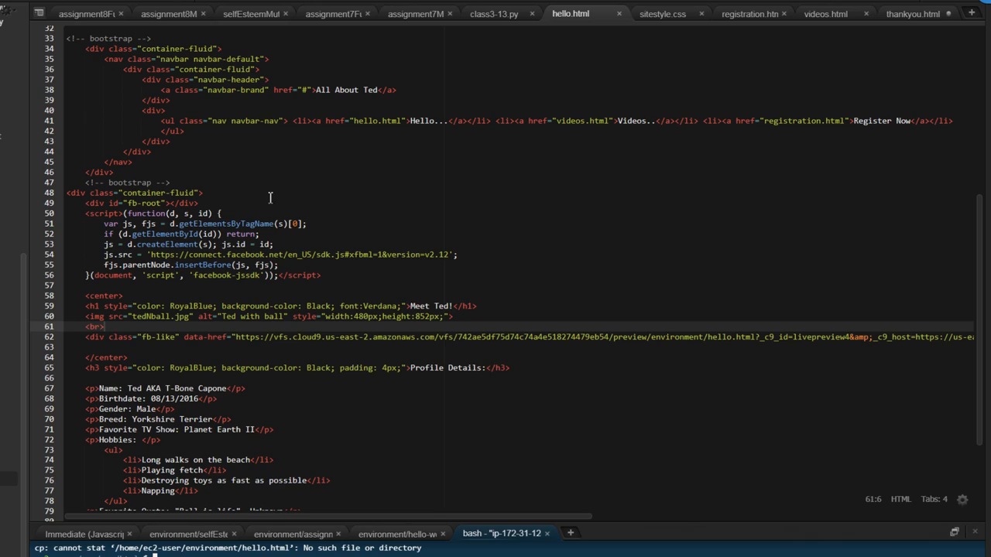
{"action": "mouse_move", "coordinate": [357, 227]}
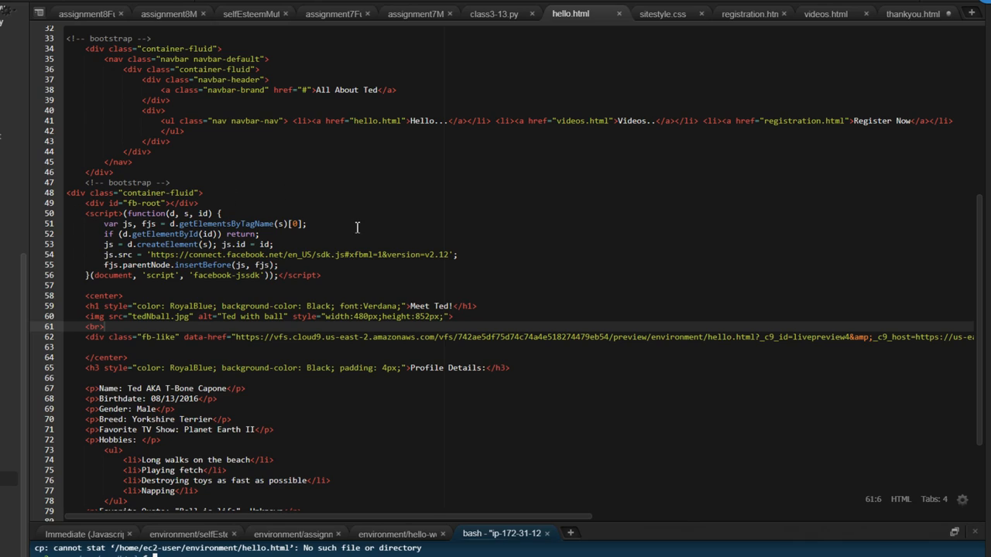
{"action": "scroll", "scroll_direction": "down", "scroll_amount": 3}
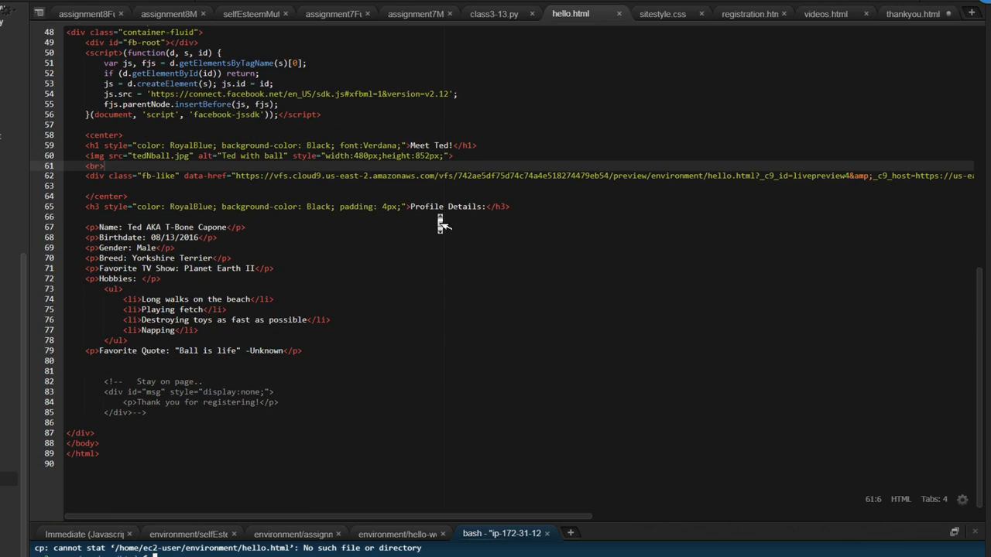
{"action": "scroll", "scroll_direction": "up", "scroll_amount": 3}
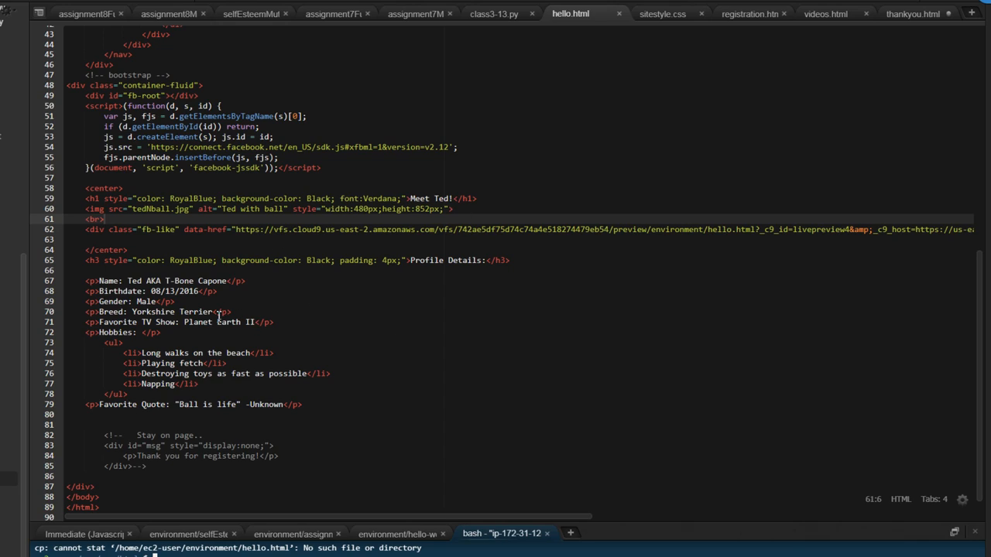
{"action": "mouse_move", "coordinate": [325, 313]}
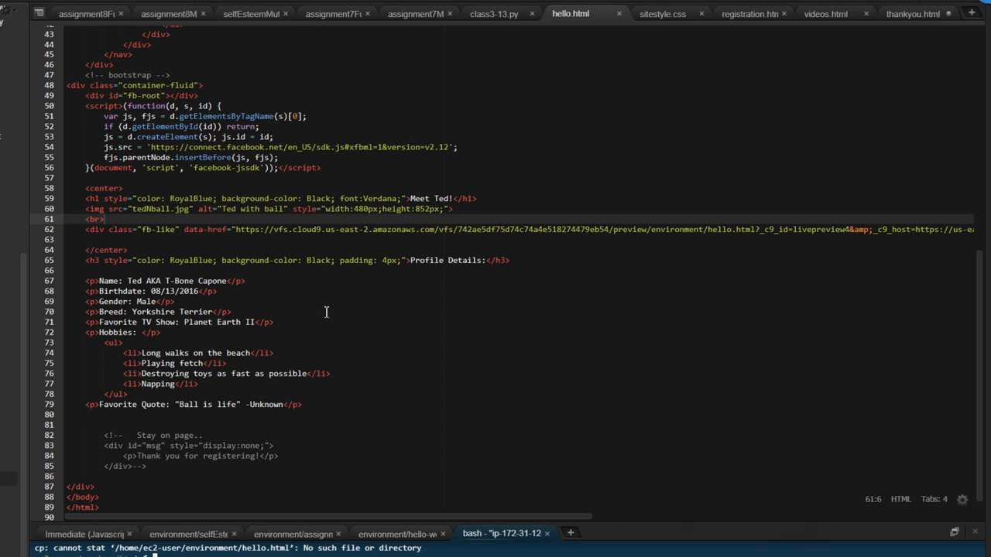
{"action": "mouse_move", "coordinate": [526, 170]}
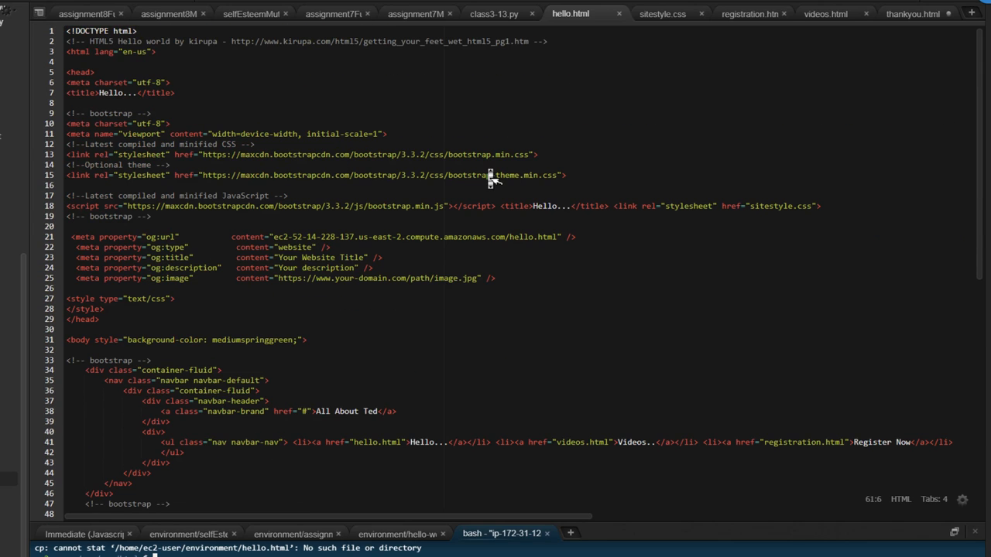
{"action": "mouse_move", "coordinate": [554, 88]}
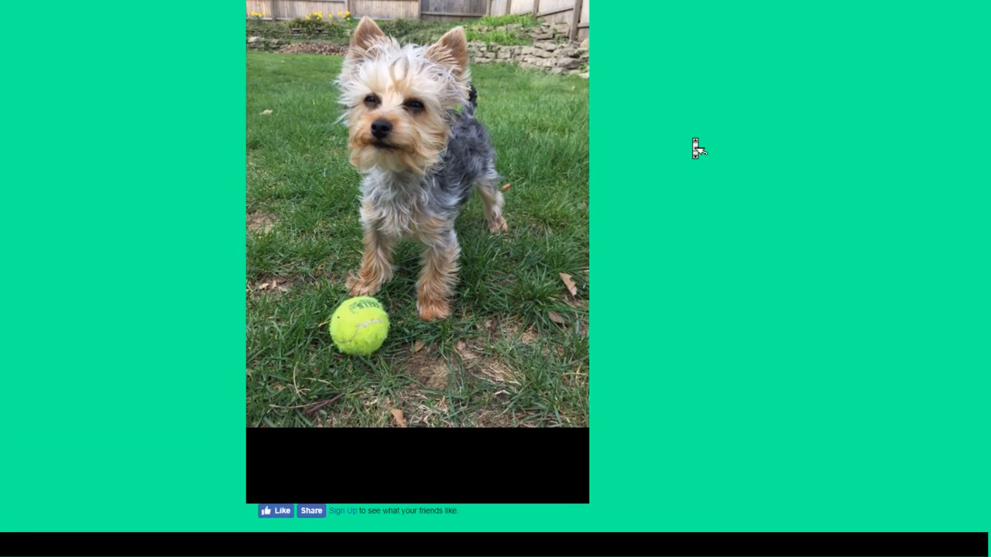
{"action": "scroll", "scroll_direction": "up", "scroll_amount": 3}
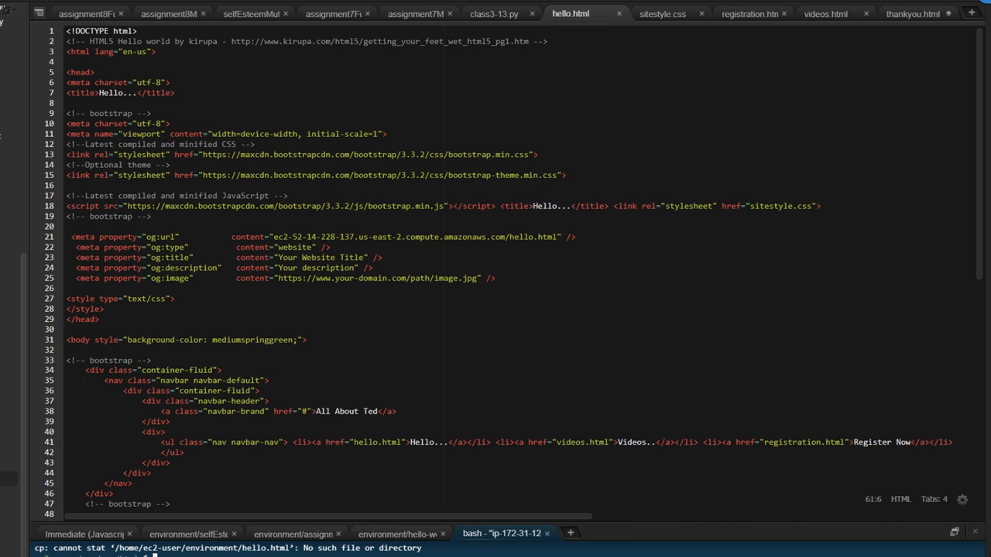
Review sitestyle.css and registration.html, then bring up the videos.html source
{"action": "left_click", "coordinate": [657, 12]}
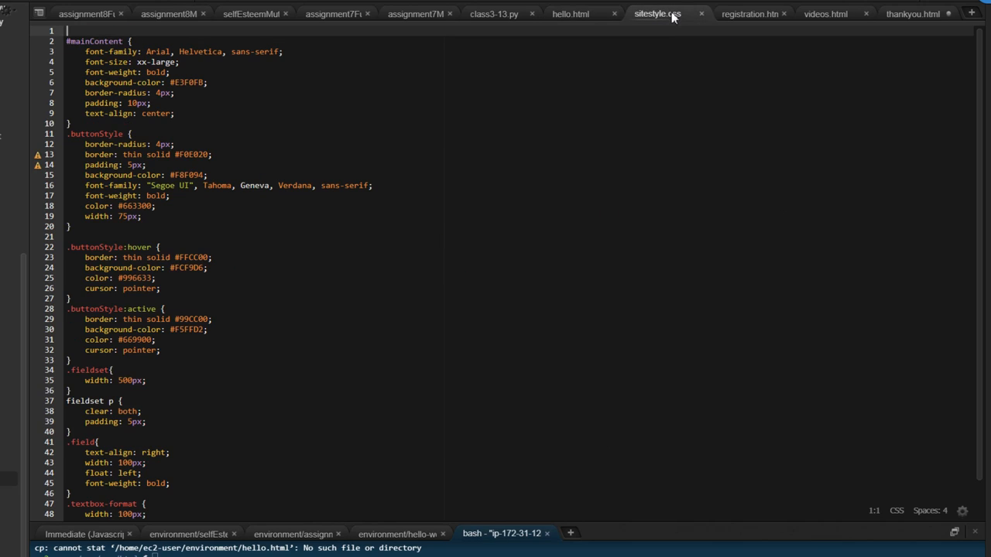
{"action": "mouse_move", "coordinate": [477, 99]}
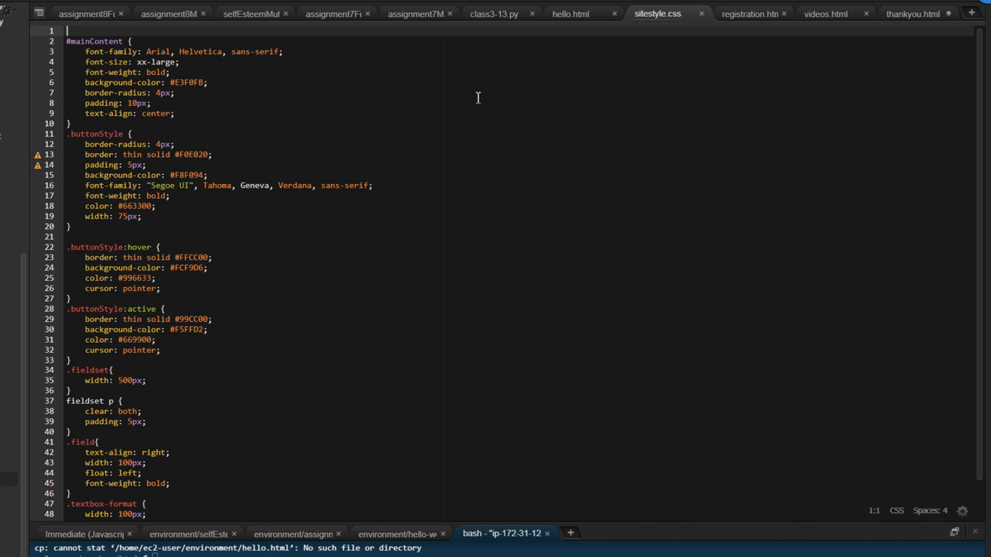
{"action": "mouse_move", "coordinate": [478, 106]}
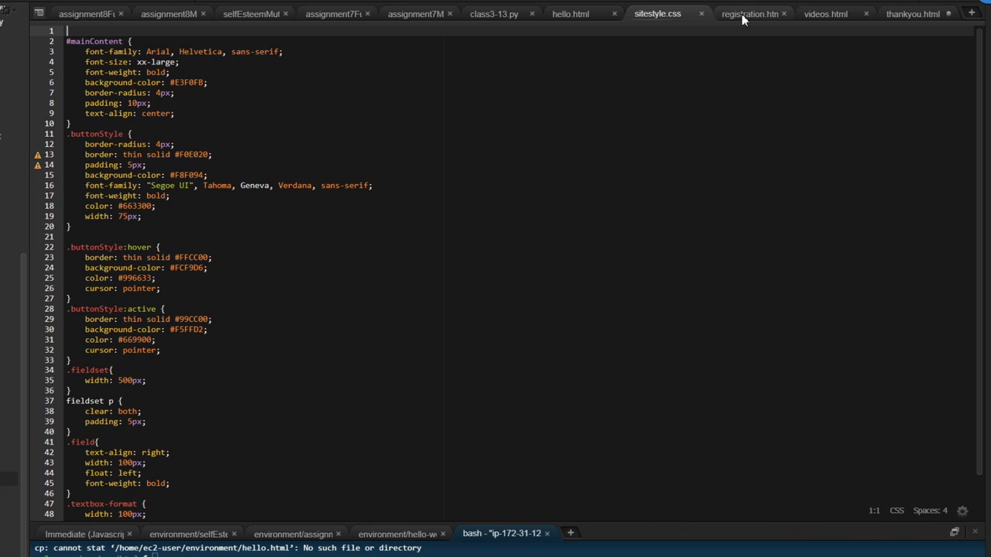
{"action": "left_click", "coordinate": [748, 12]}
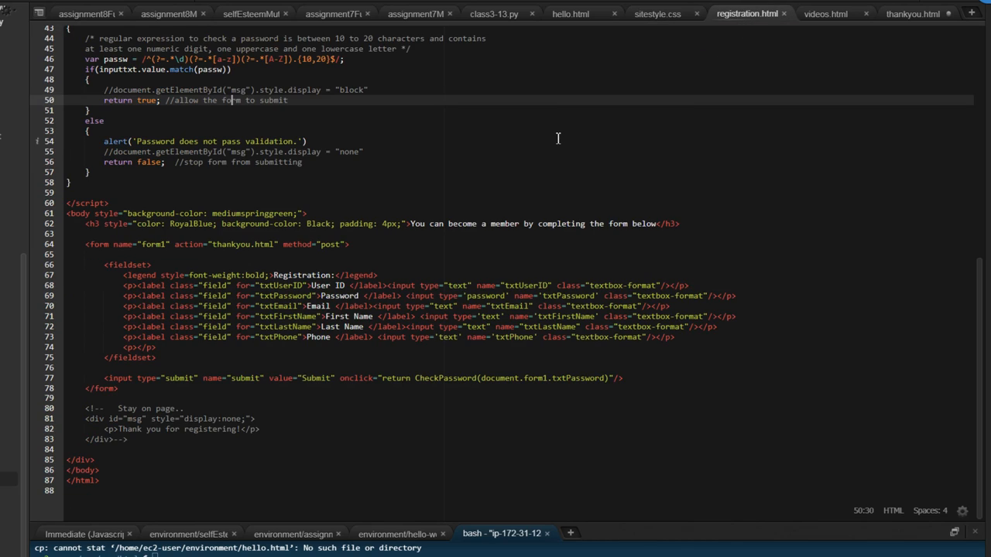
{"action": "mouse_move", "coordinate": [424, 265]}
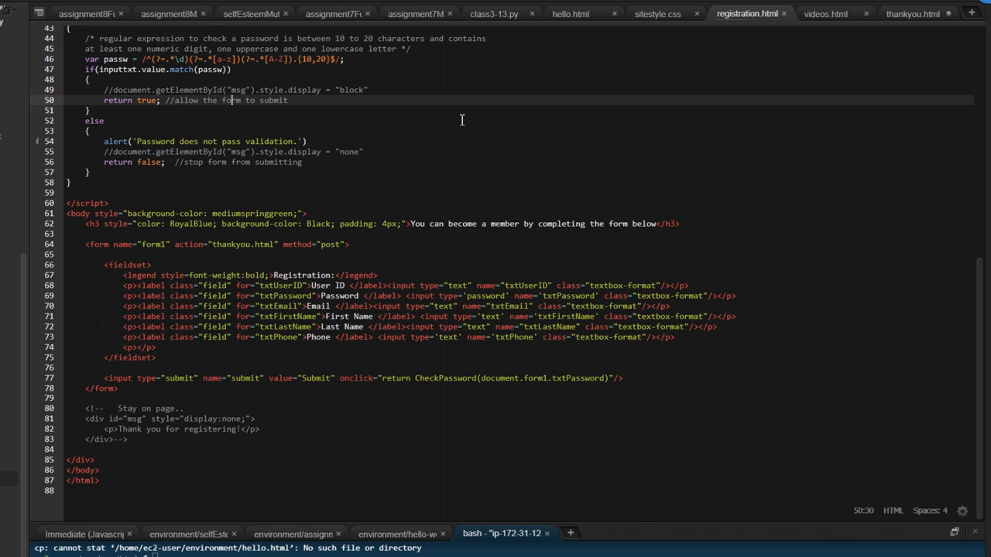
{"action": "left_click", "coordinate": [820, 12]}
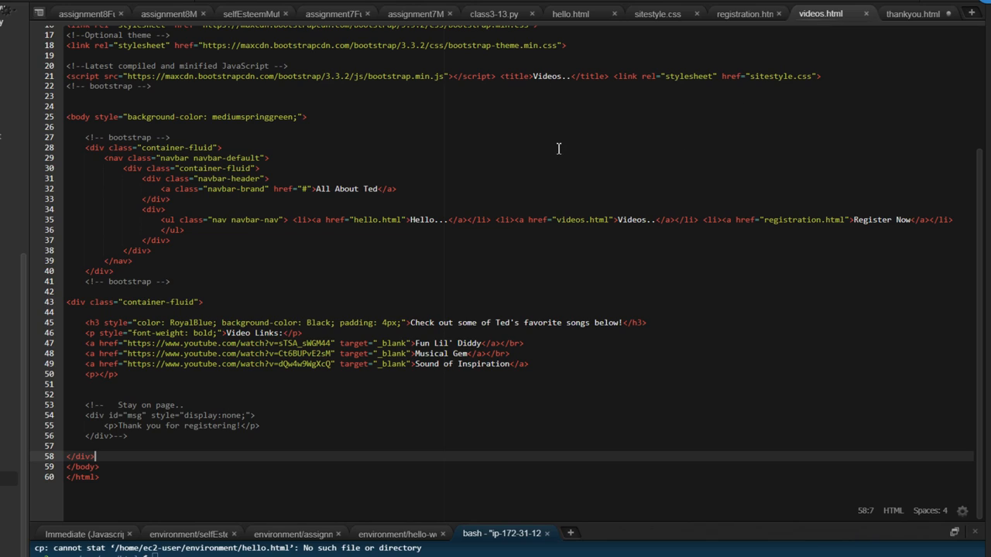
{"action": "mouse_move", "coordinate": [333, 247]}
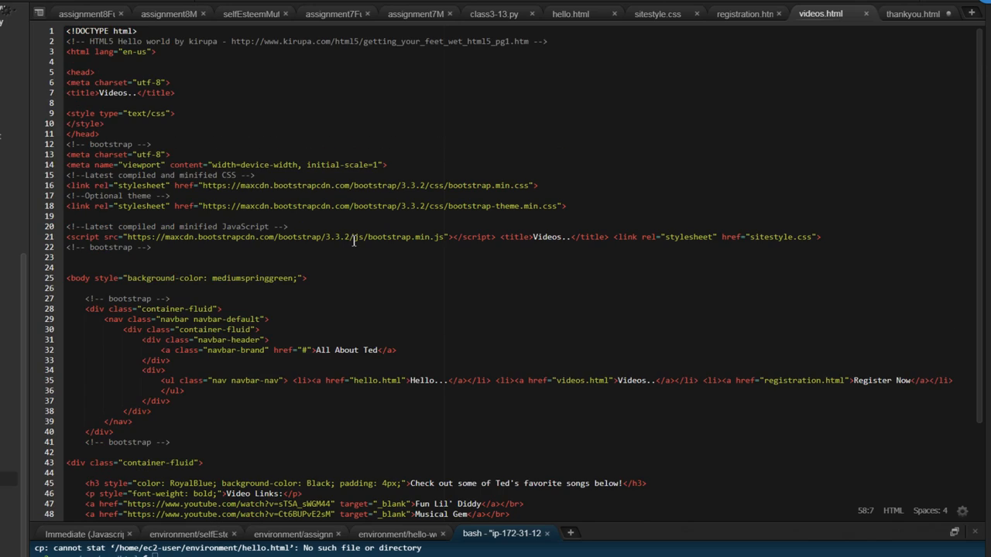
{"action": "mouse_move", "coordinate": [833, 52]}
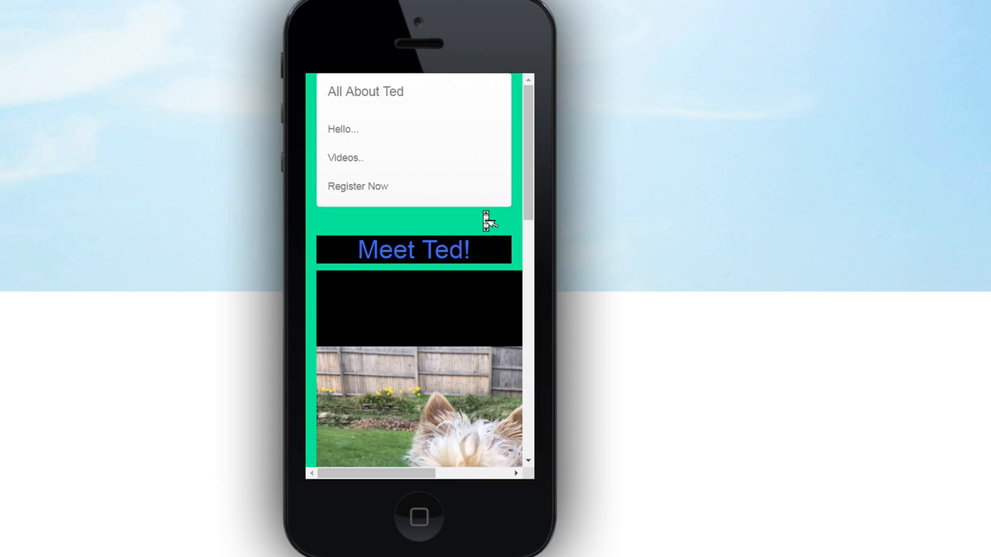
Scroll the home page in the emulator, visit Register Now, then the Videos page of Ted's songs
{"action": "scroll", "scroll_direction": "down", "scroll_amount": 3}
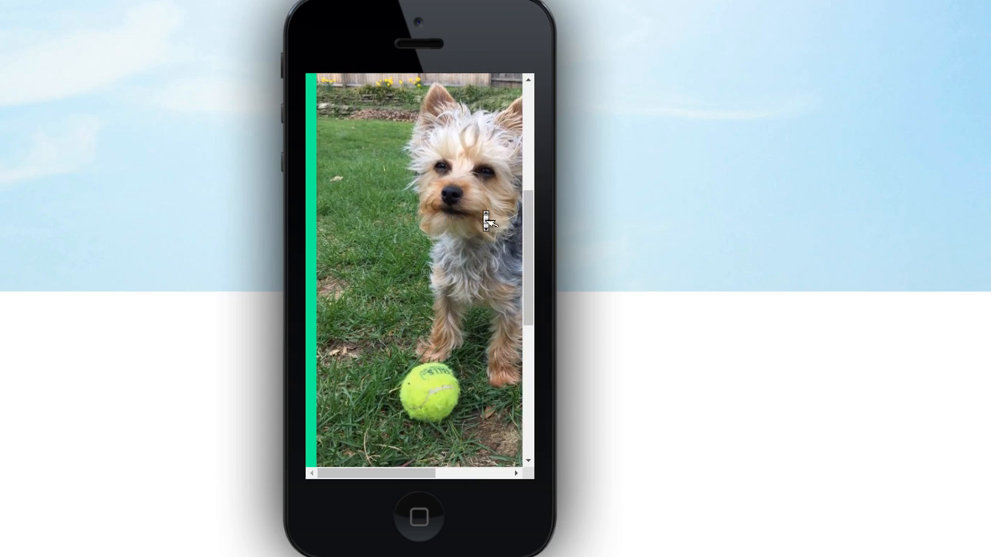
{"action": "scroll", "scroll_direction": "down", "scroll_amount": 3}
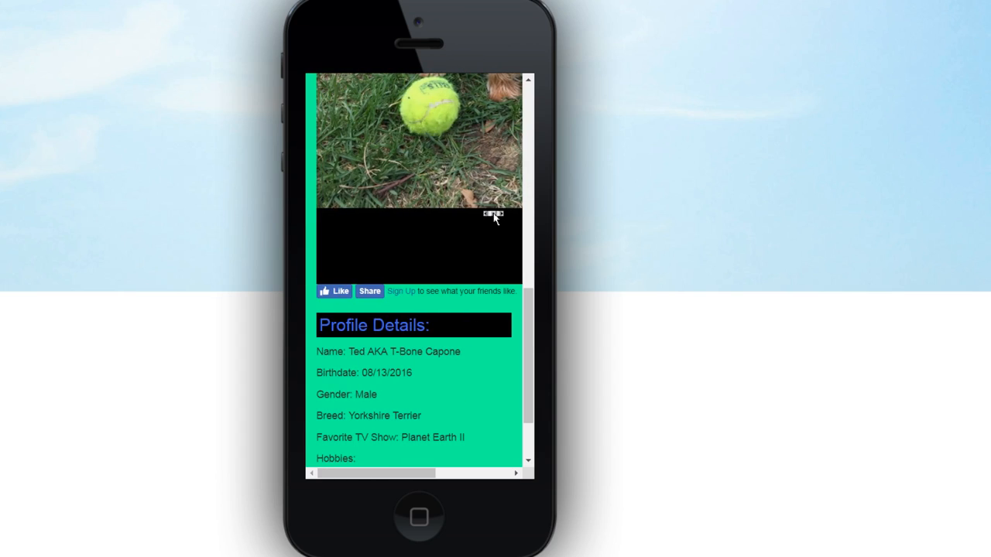
{"action": "scroll", "scroll_direction": "down", "scroll_amount": 3}
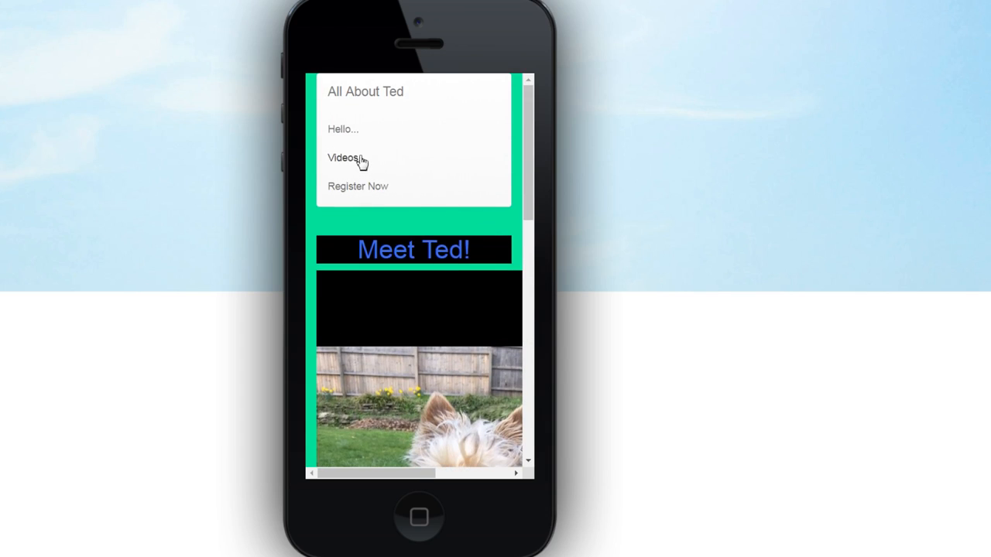
{"action": "left_click", "coordinate": [340, 158]}
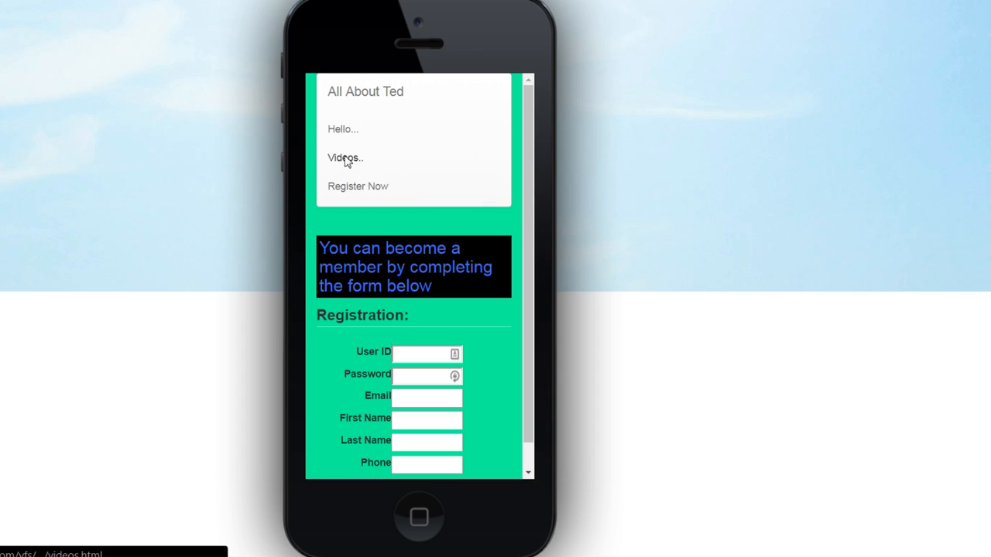
{"action": "left_click", "coordinate": [344, 158]}
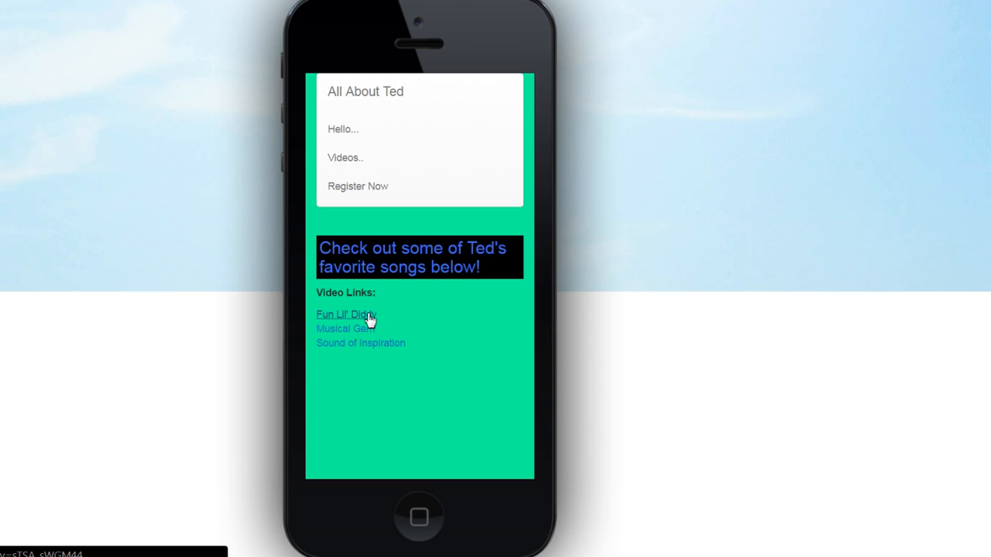
Play the Fun Lil' Diddy song video on YouTube
{"action": "left_click", "coordinate": [346, 314]}
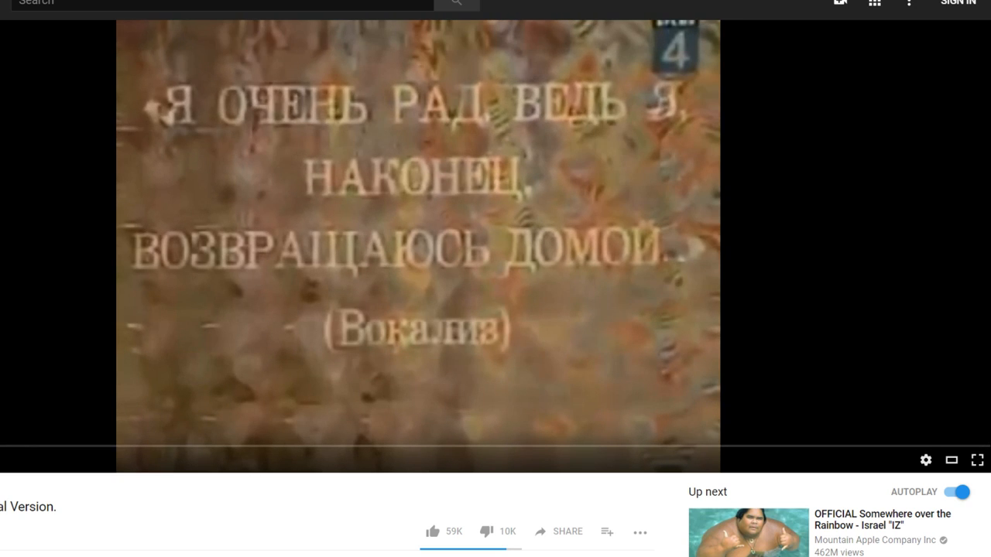